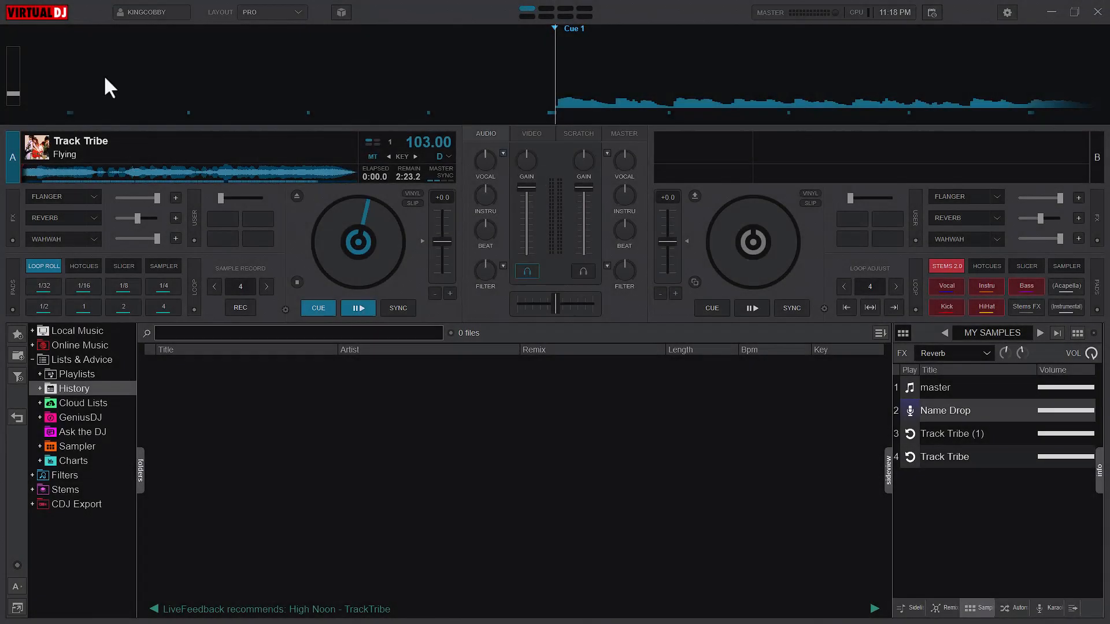
mouse_move(103, 63)
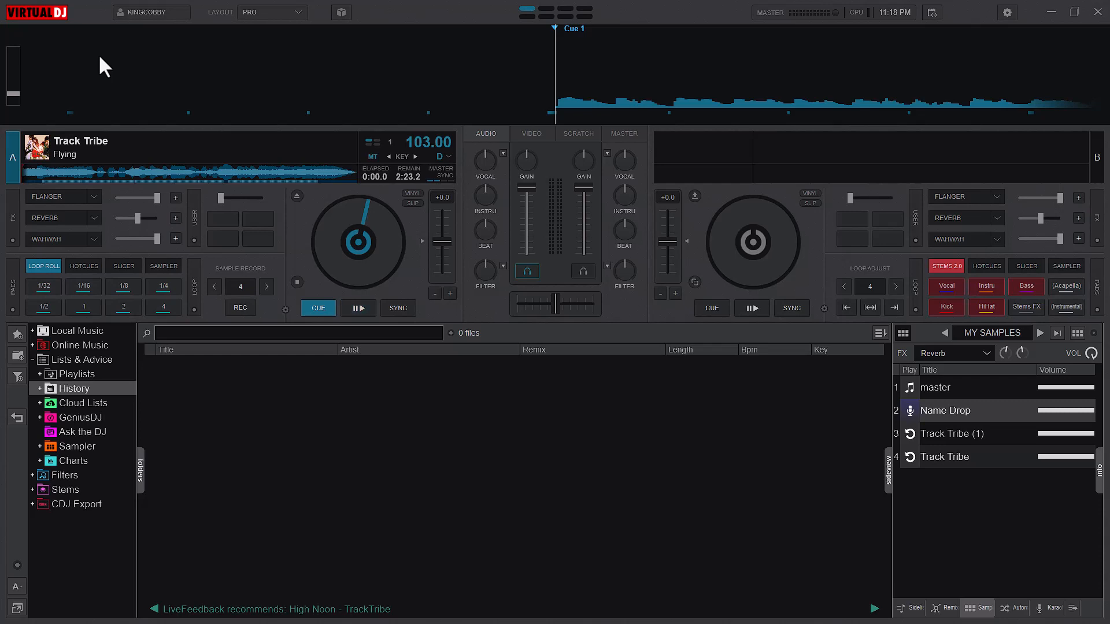
mouse_move(180, 95)
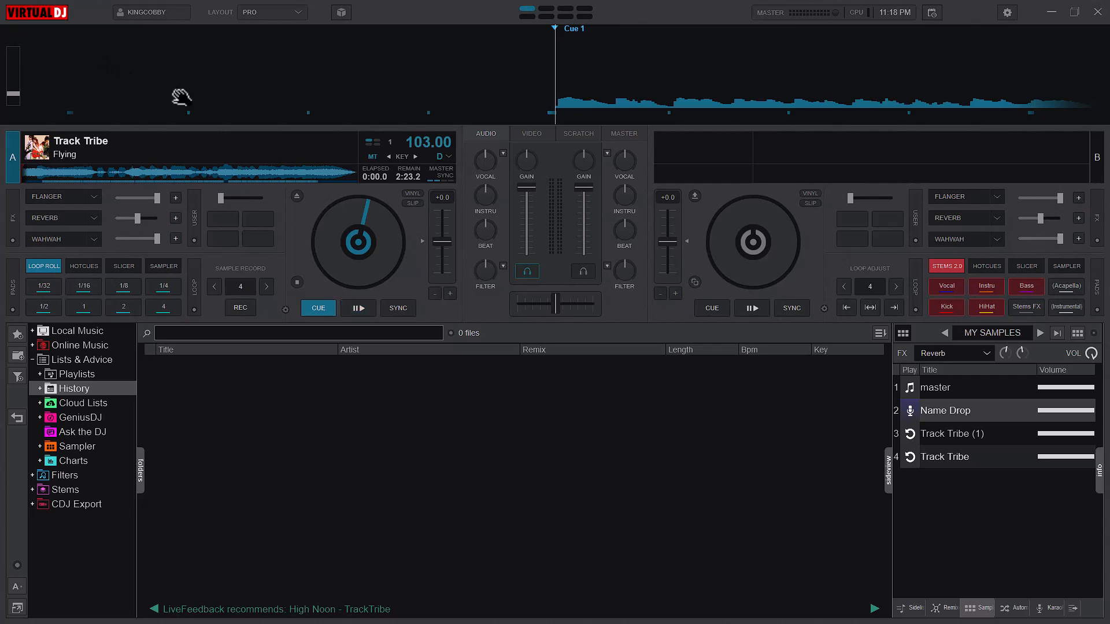
mouse_move(135, 65)
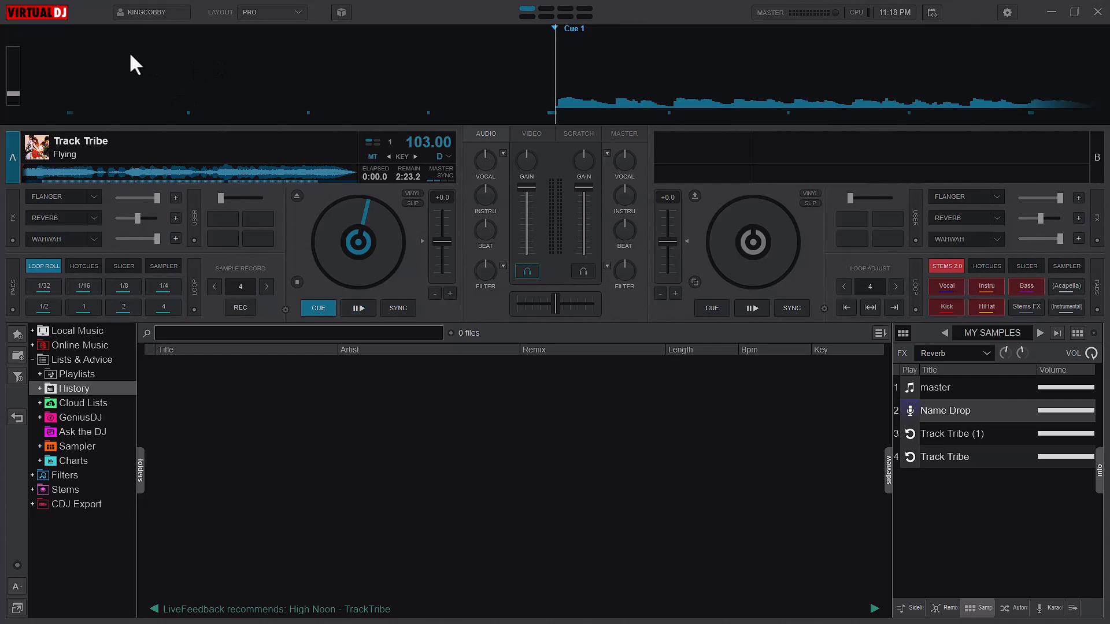
mouse_move(139, 98)
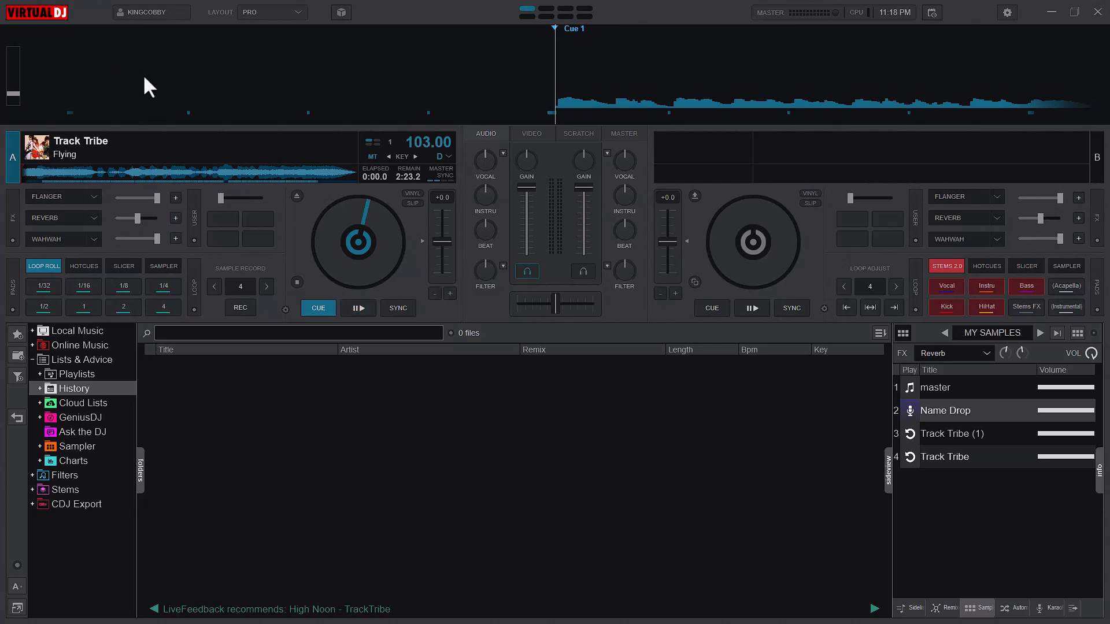
mouse_move(157, 99)
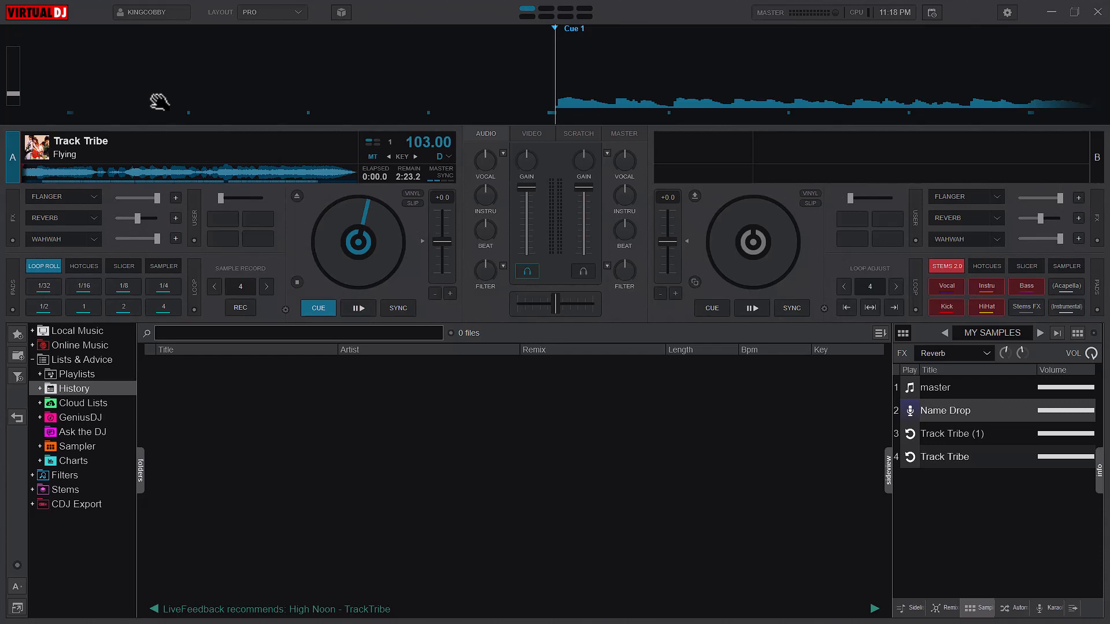
Show the FX effects bar above the samples and browse the sampler effects list
click(357, 308)
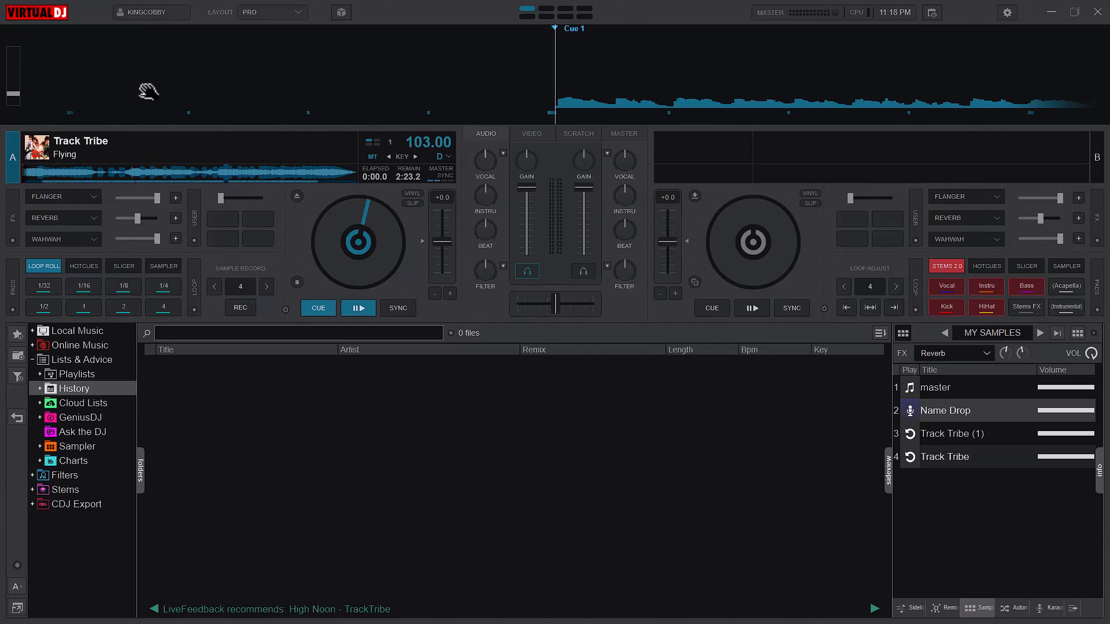
mouse_move(107, 70)
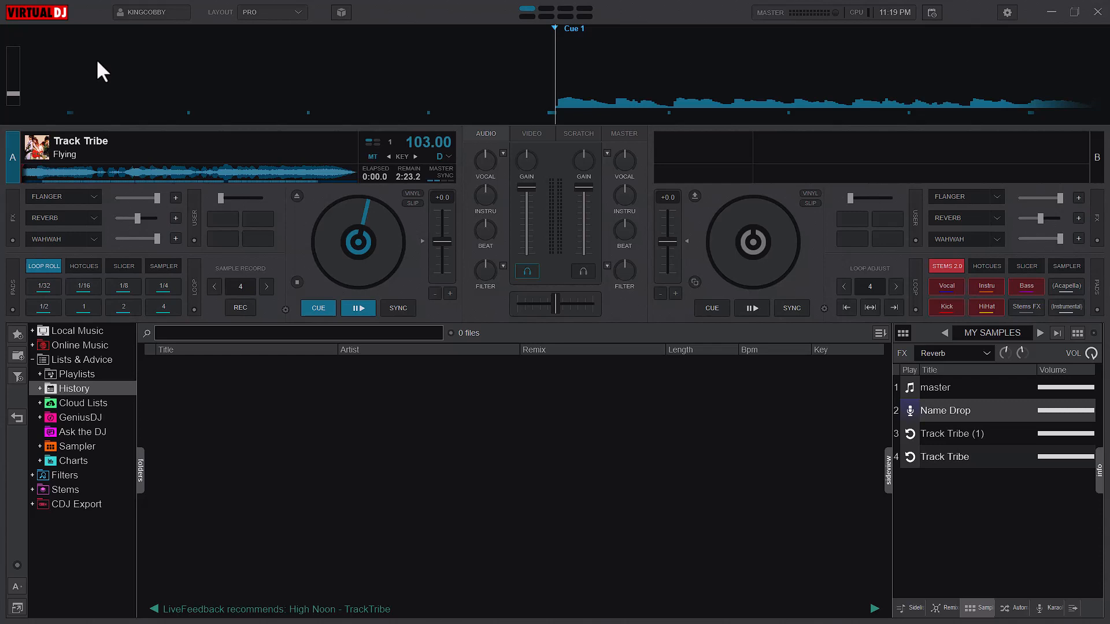
mouse_move(492, 335)
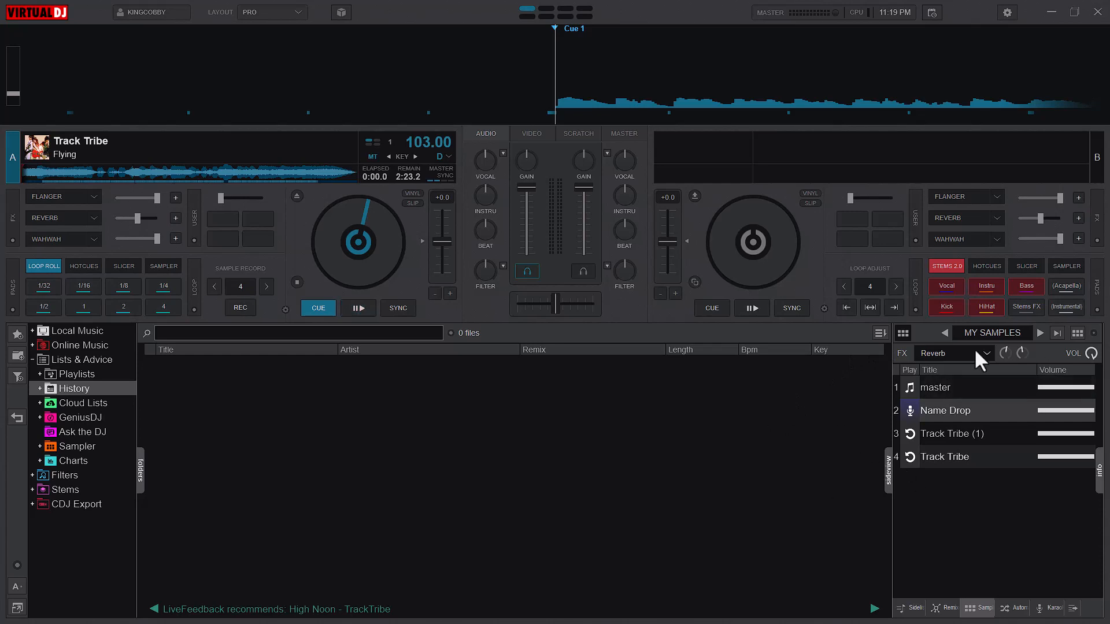
mouse_move(904, 362)
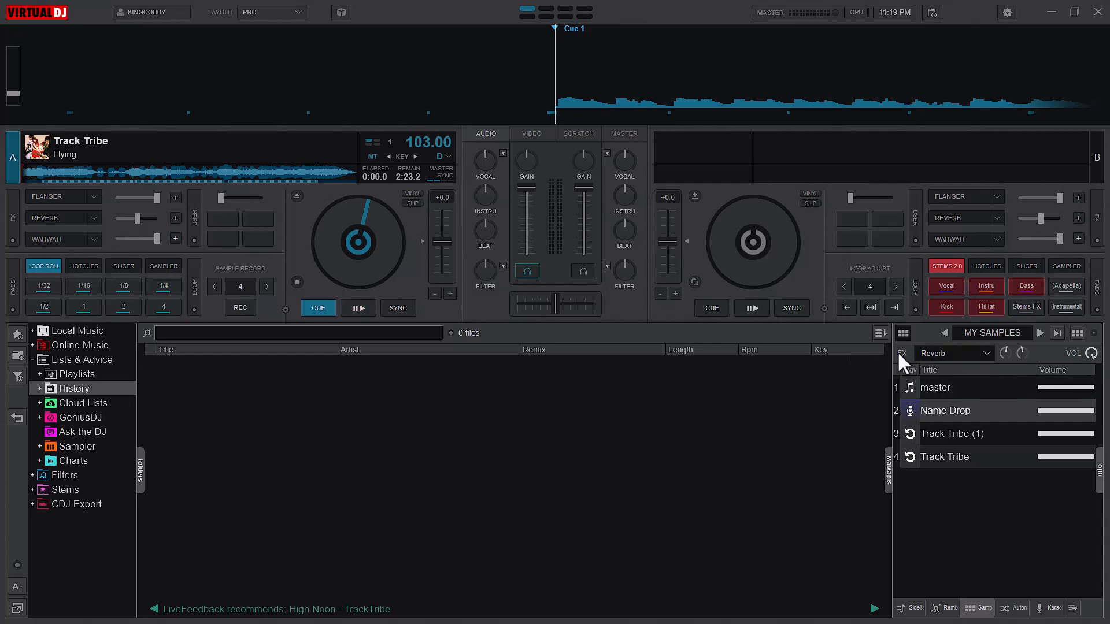
mouse_move(445, 414)
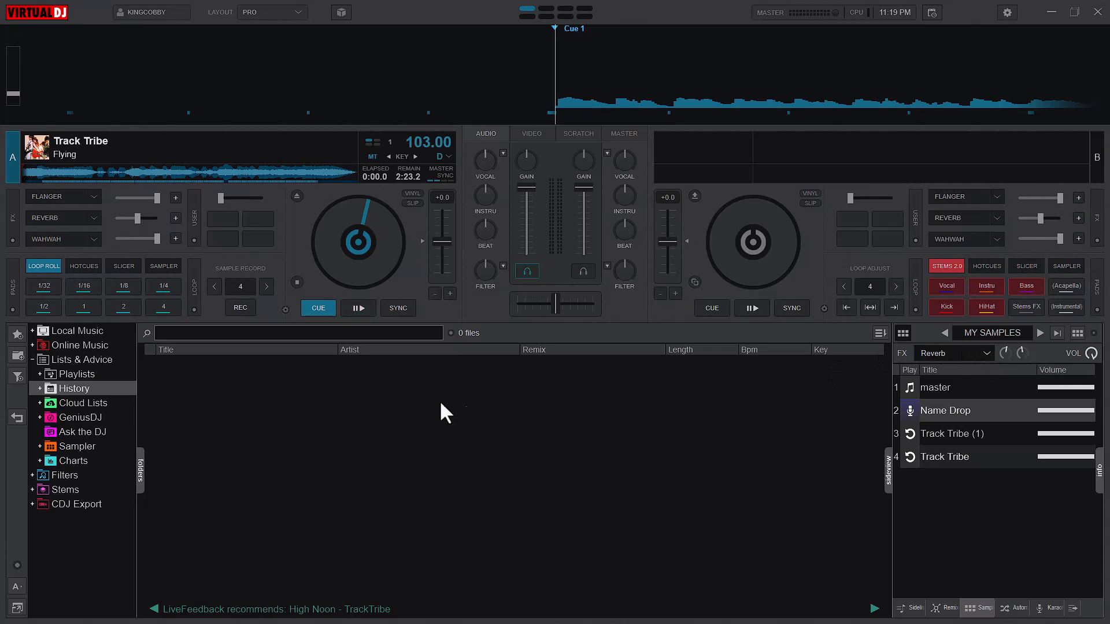
mouse_move(1054, 375)
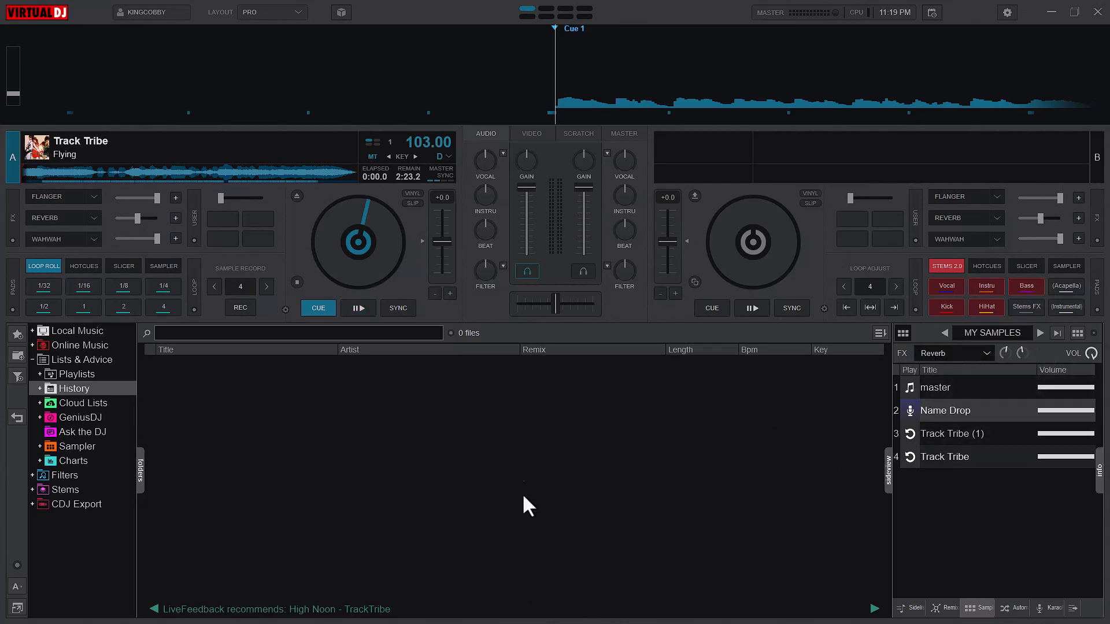
mouse_move(1062, 476)
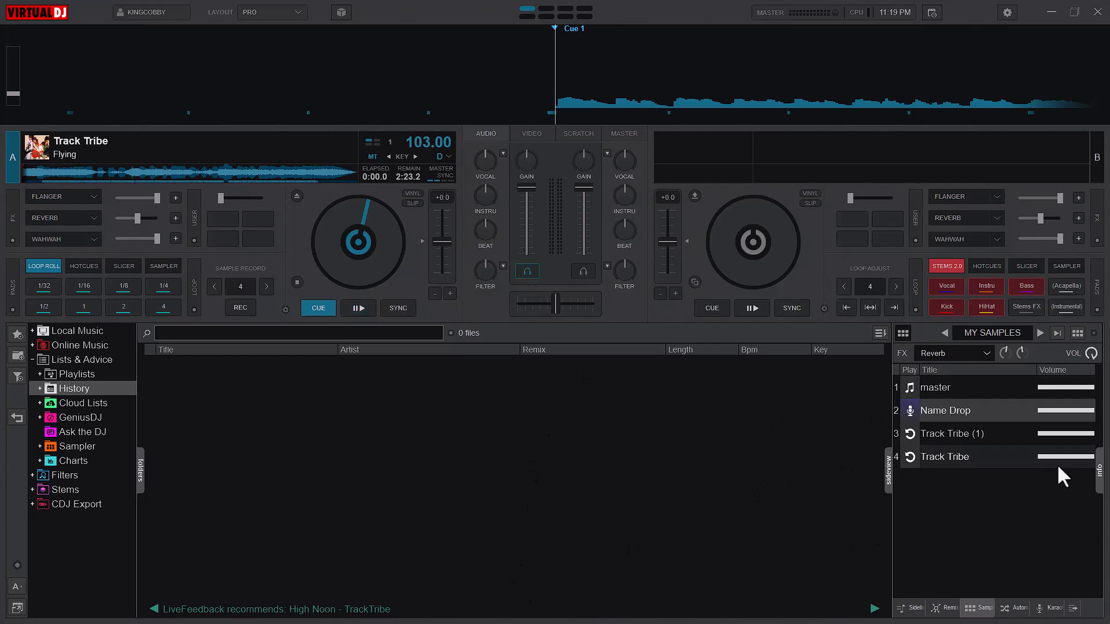
mouse_move(1094, 342)
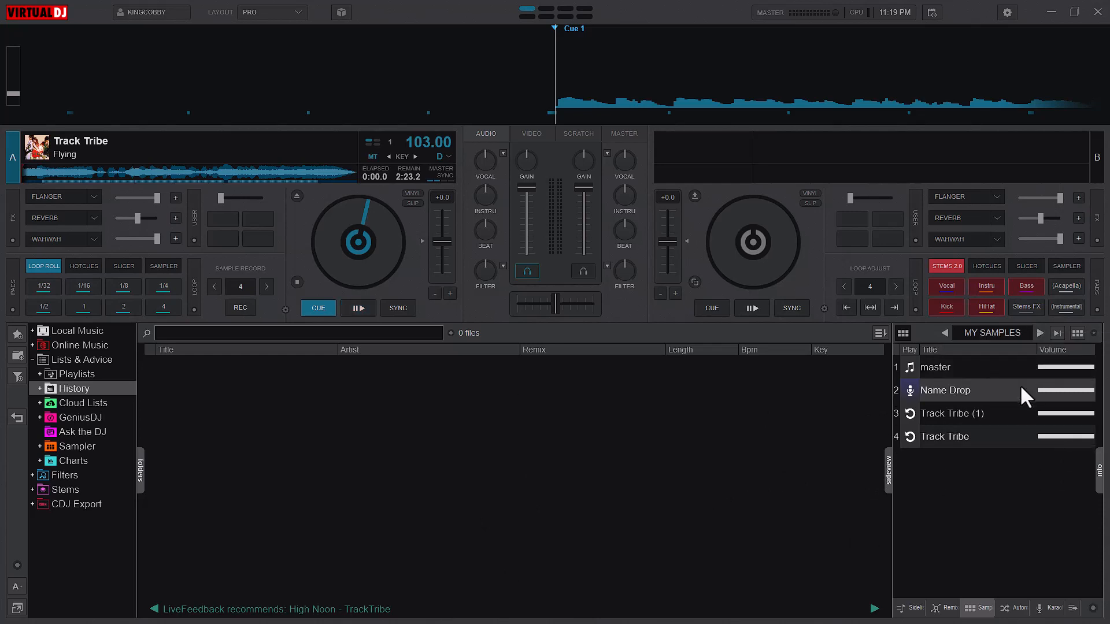
click(358, 308)
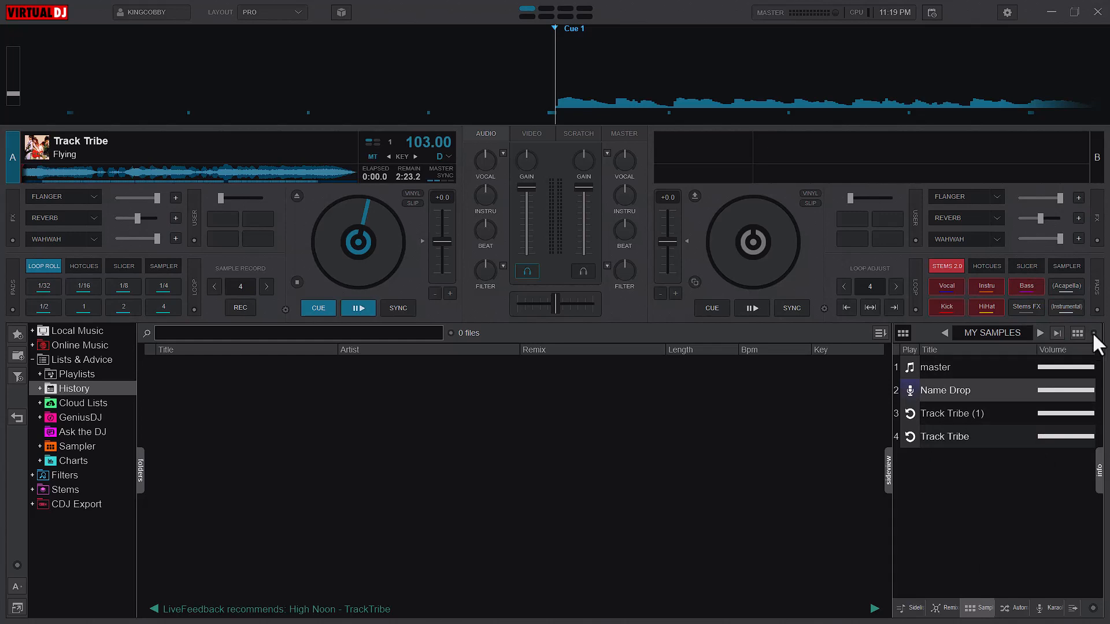
click(1101, 333)
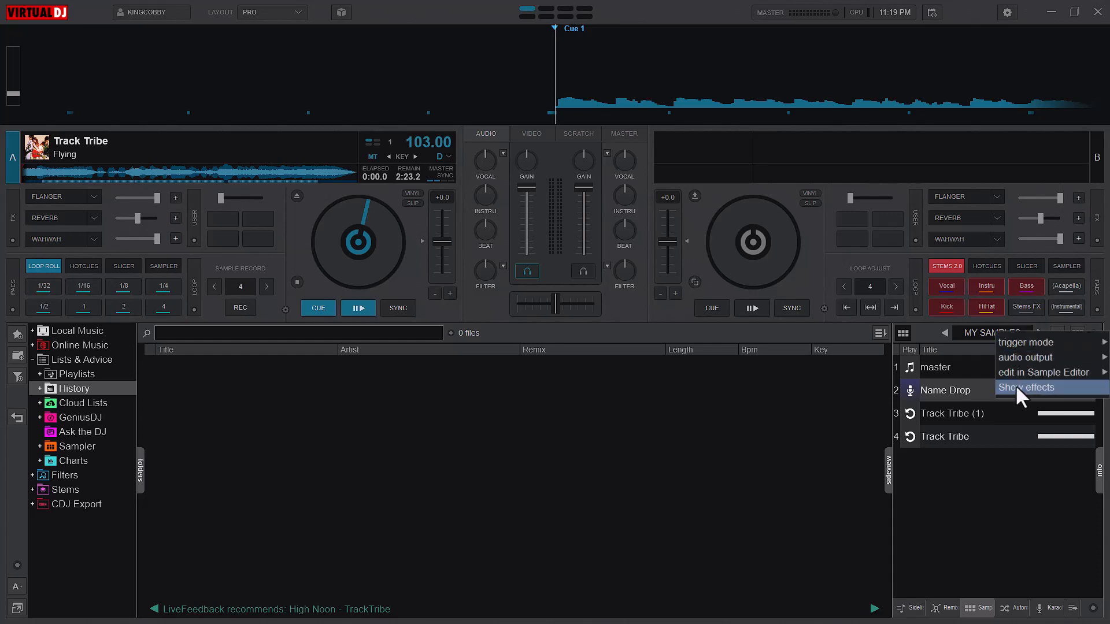
click(1027, 387)
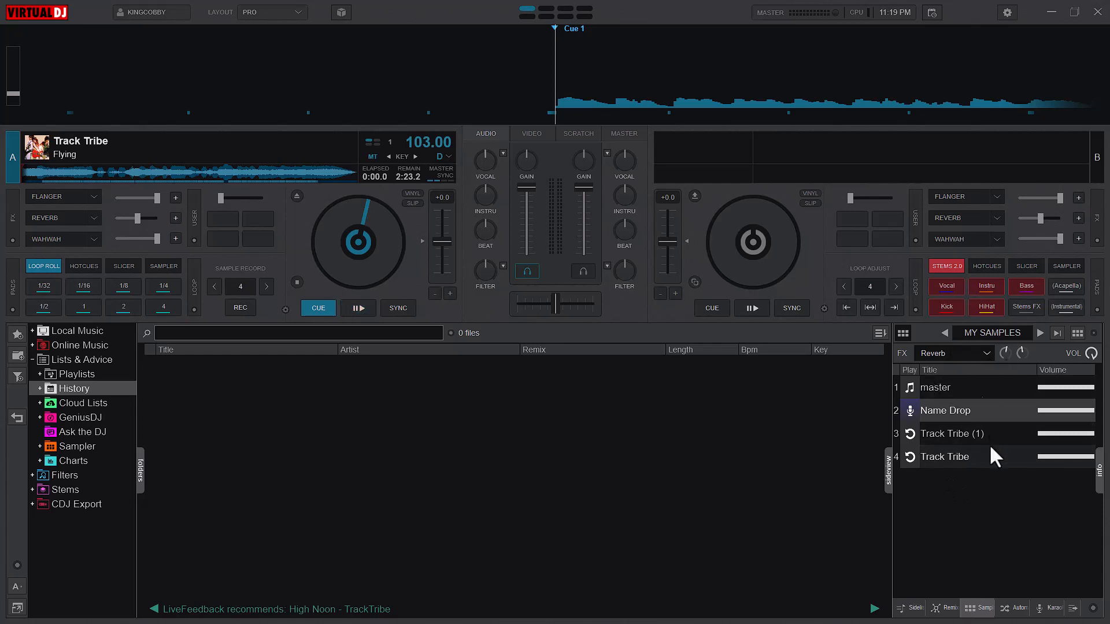
mouse_move(1023, 354)
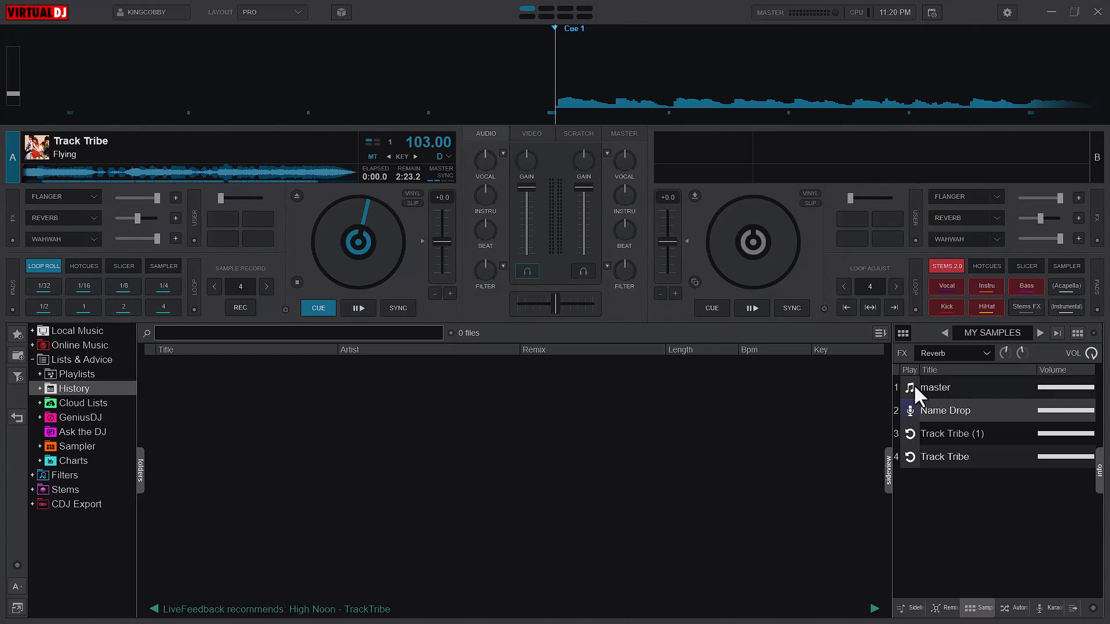
click(952, 353)
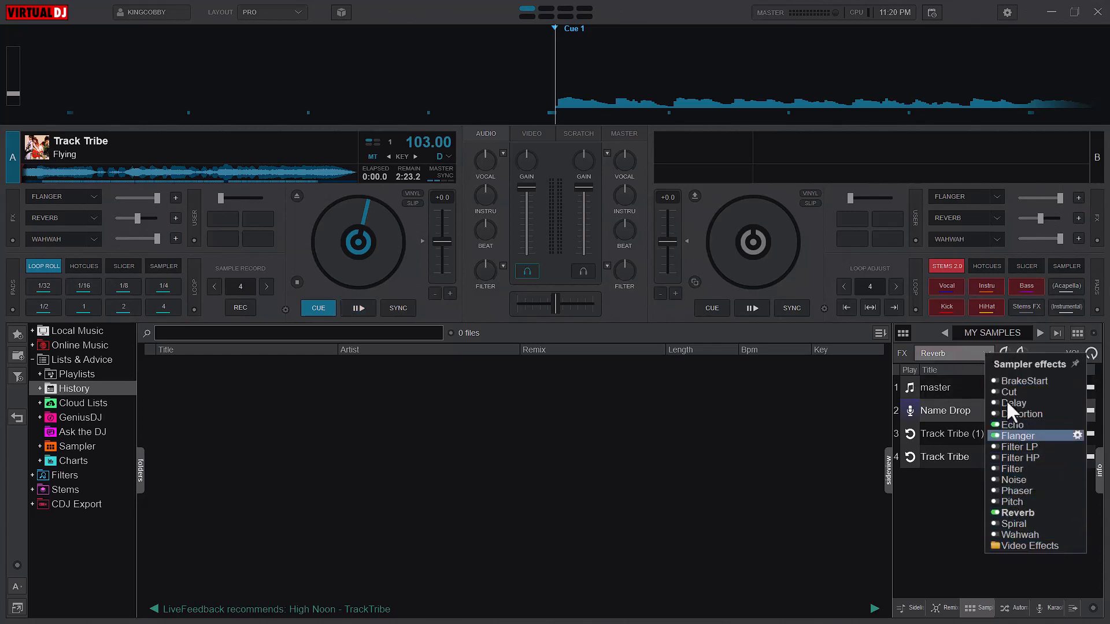
click(1043, 357)
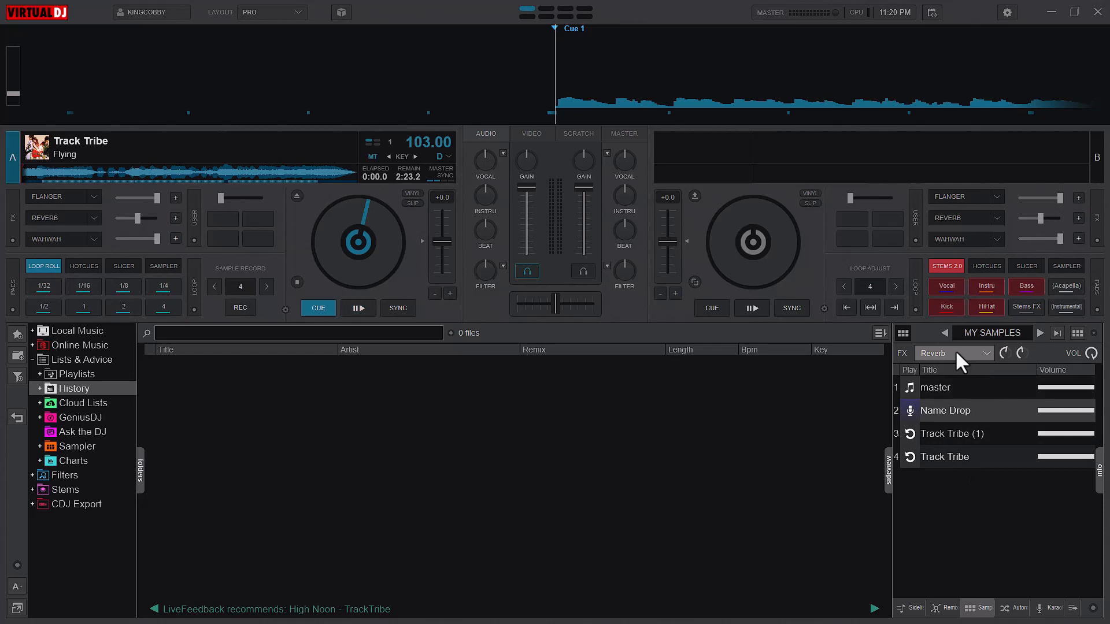
mouse_move(955, 373)
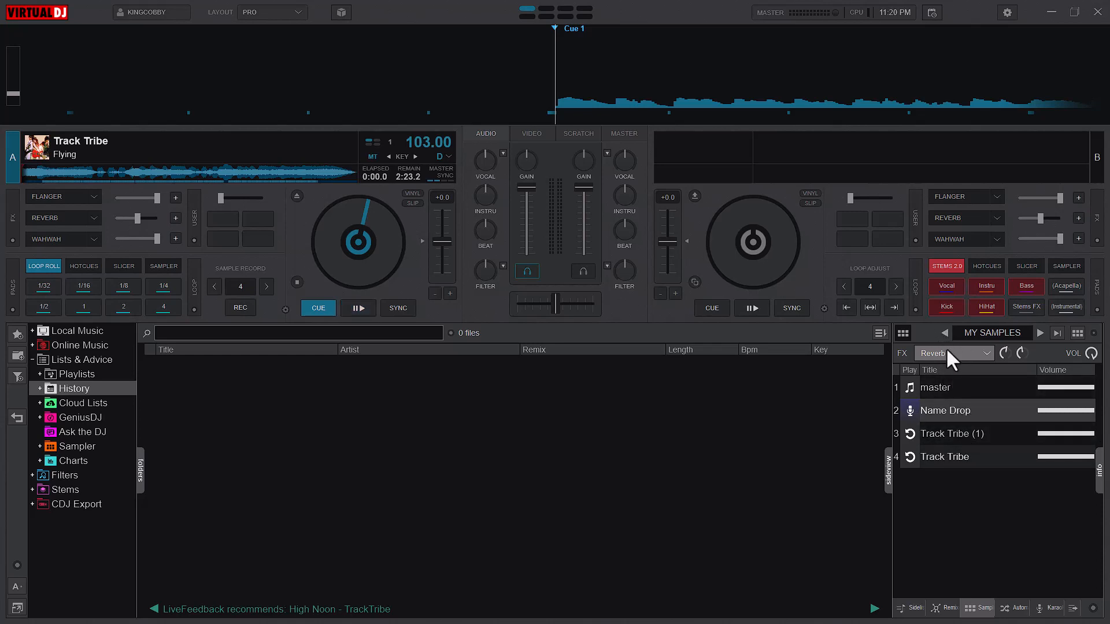
Drag Name Drop's volume bar down, well below the other three samples
click(359, 308)
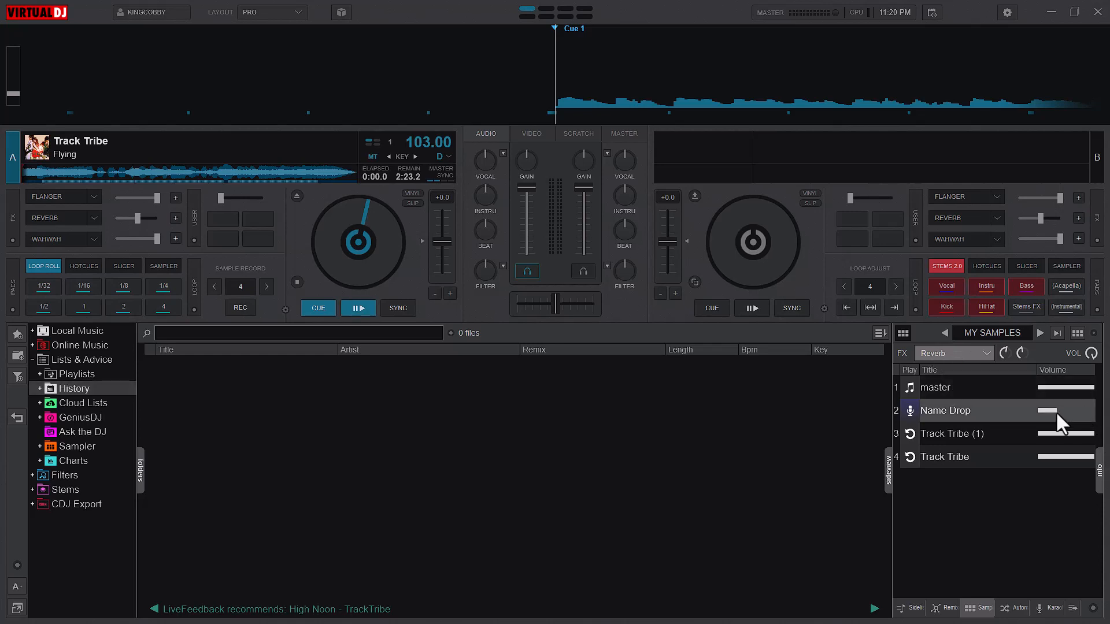
click(909, 410)
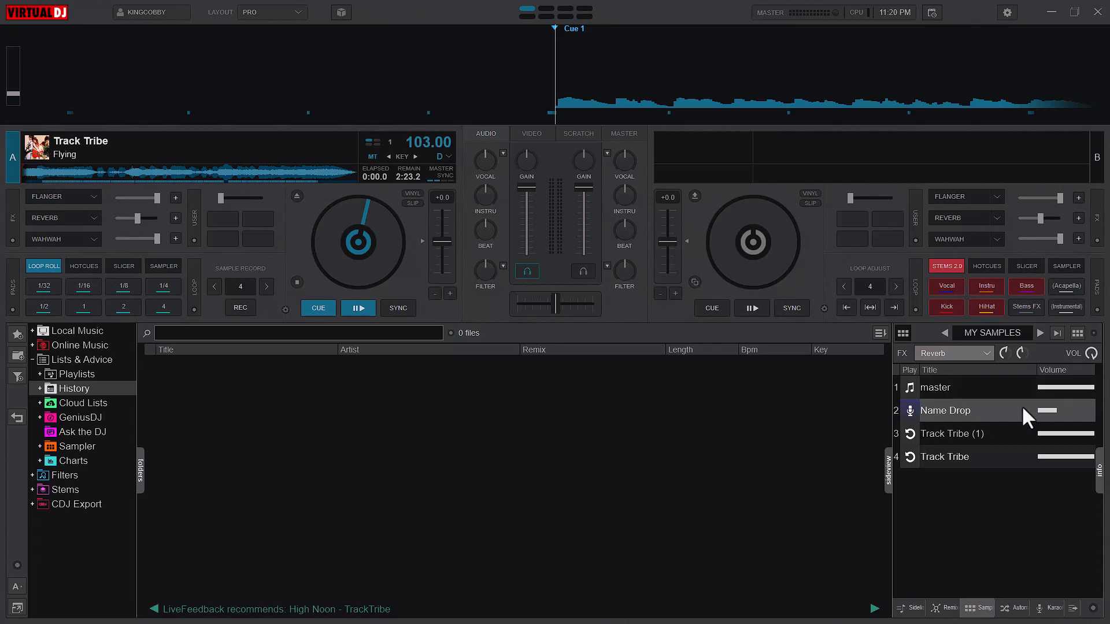
mouse_move(937, 385)
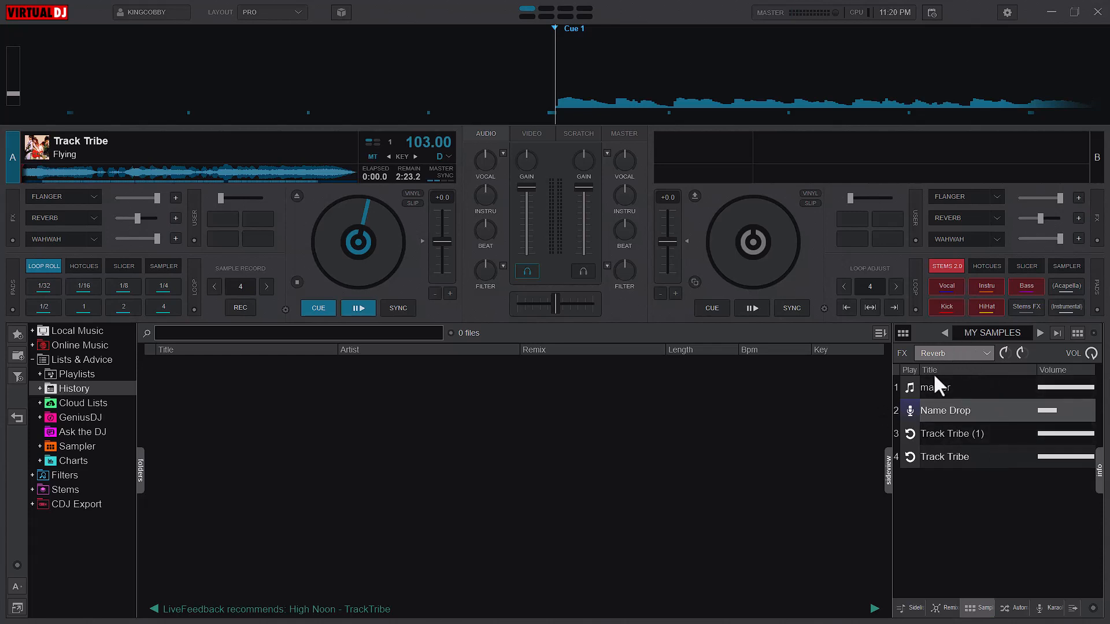
click(910, 388)
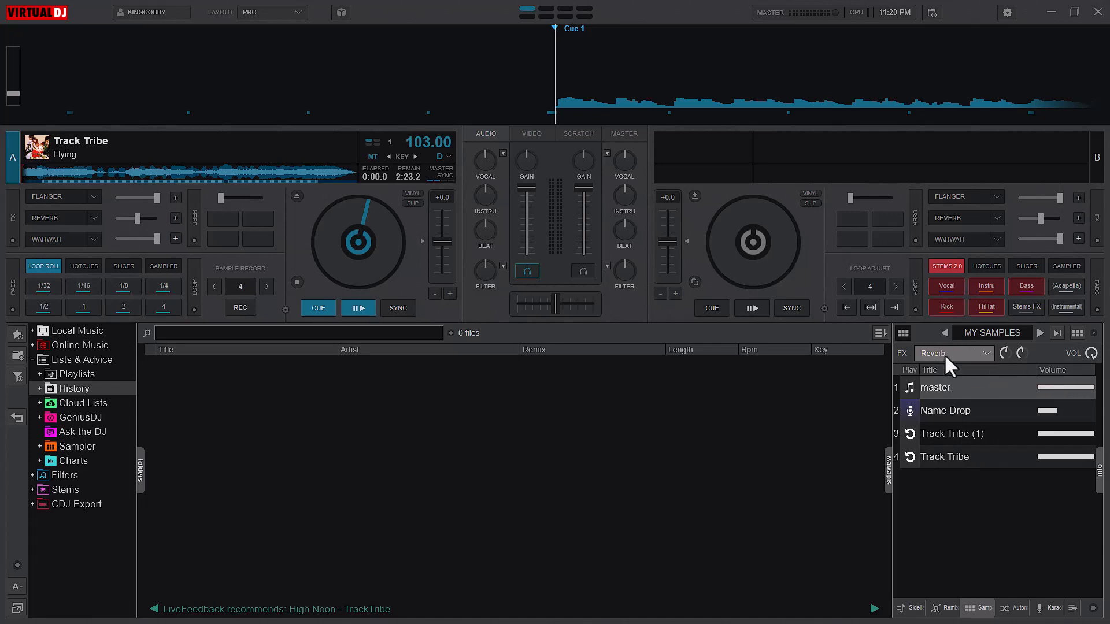
mouse_move(835, 464)
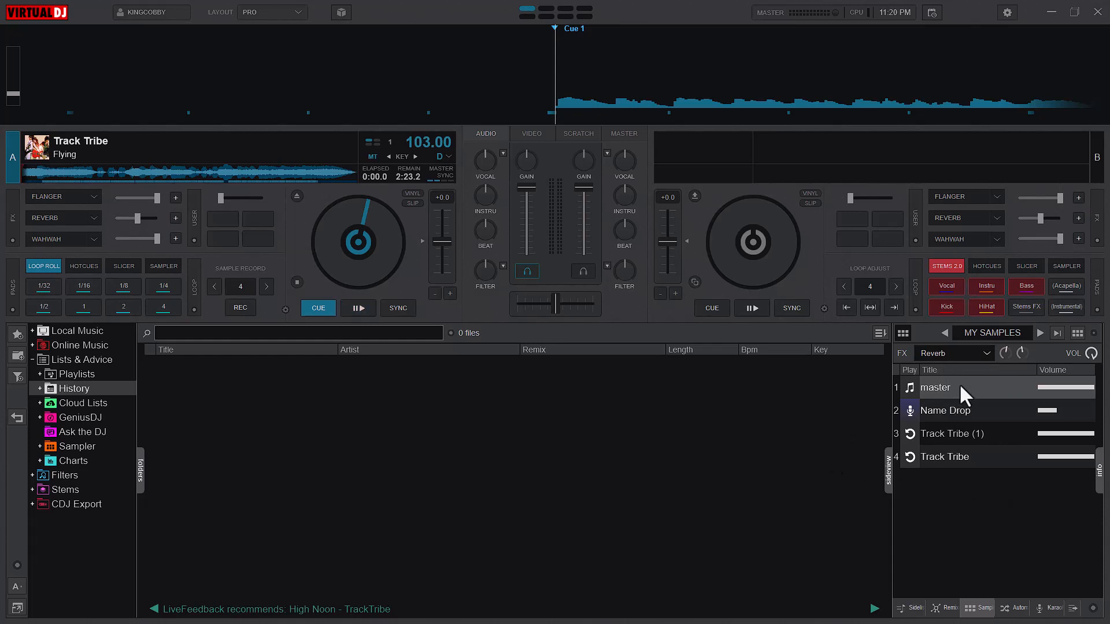
Pick Echo from the sampler FX dropdown to replace Reverb, auditioning Name Drop
click(953, 353)
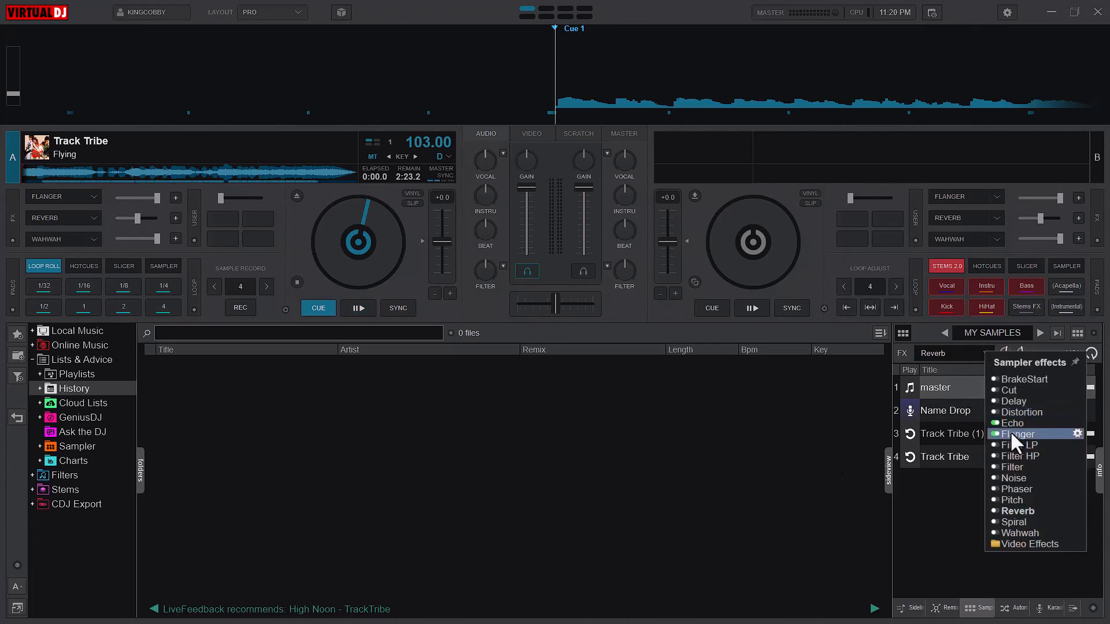
mouse_move(1003, 455)
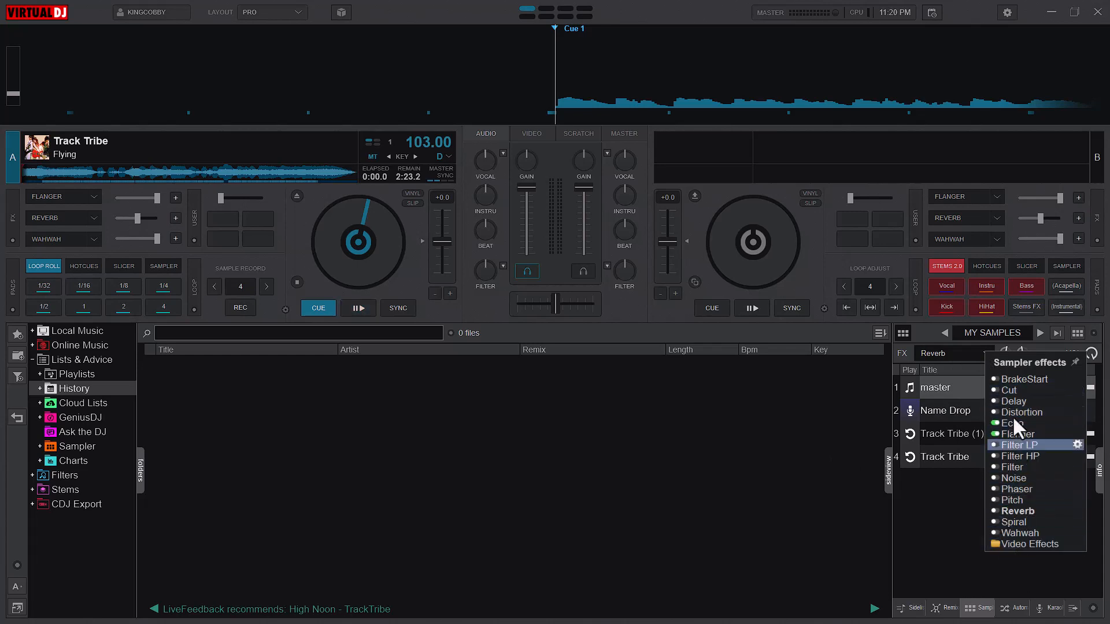
mouse_move(1015, 434)
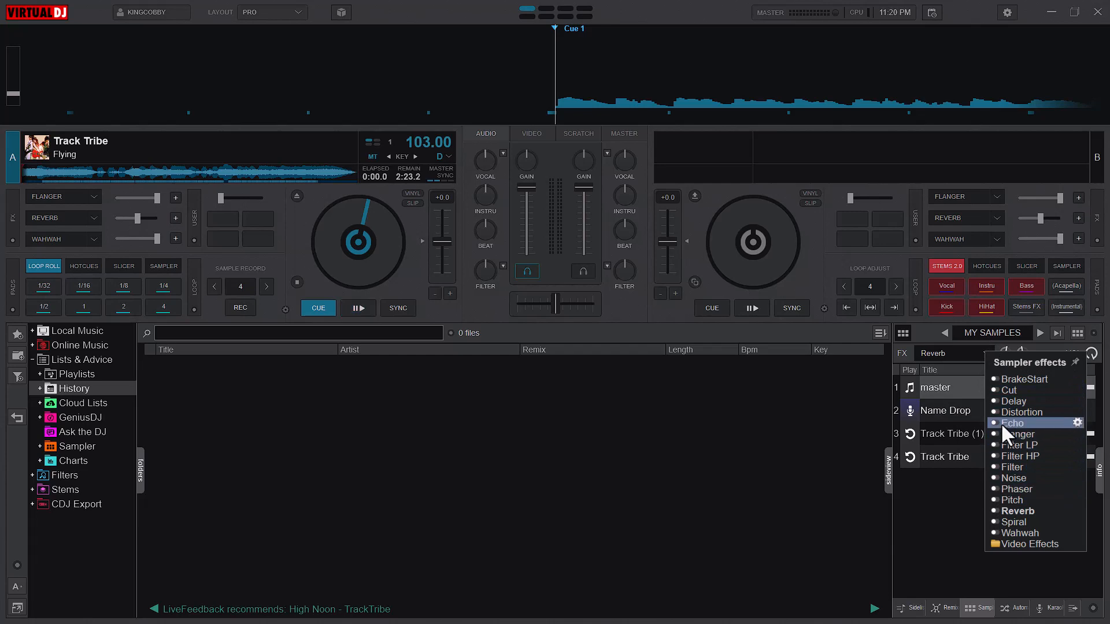
mouse_move(1013, 521)
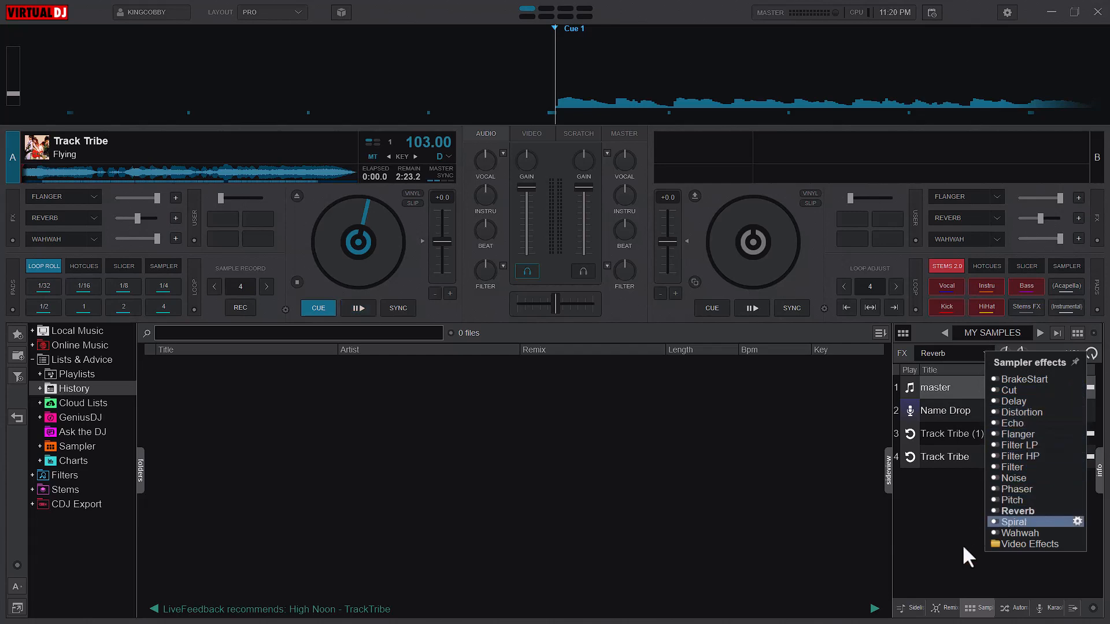
mouse_move(1012, 423)
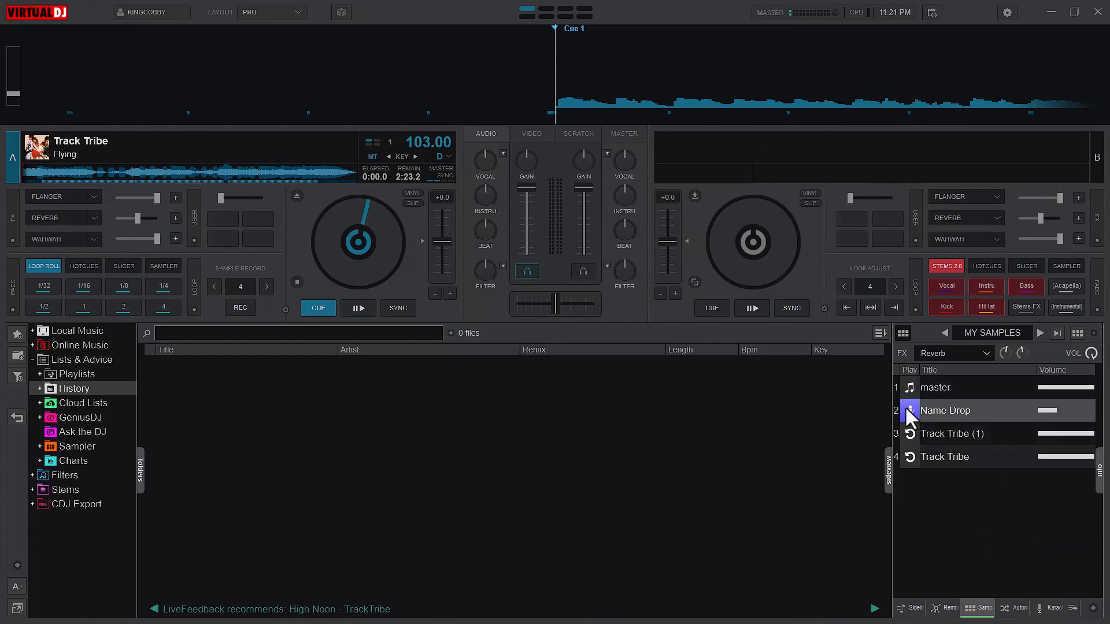
click(358, 308)
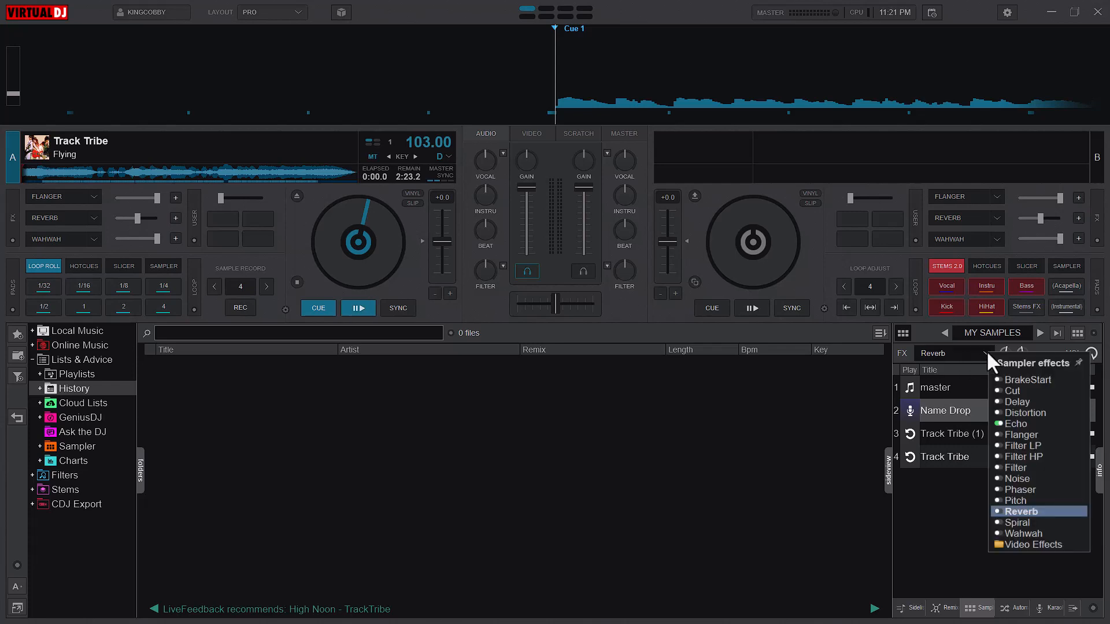
click(1014, 423)
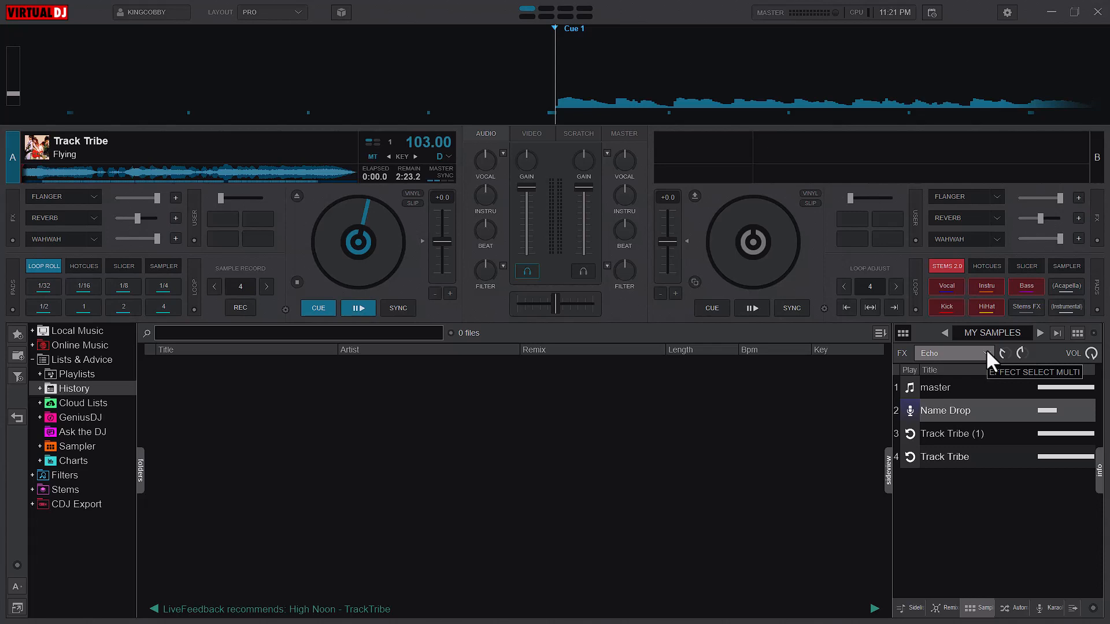
mouse_move(978, 378)
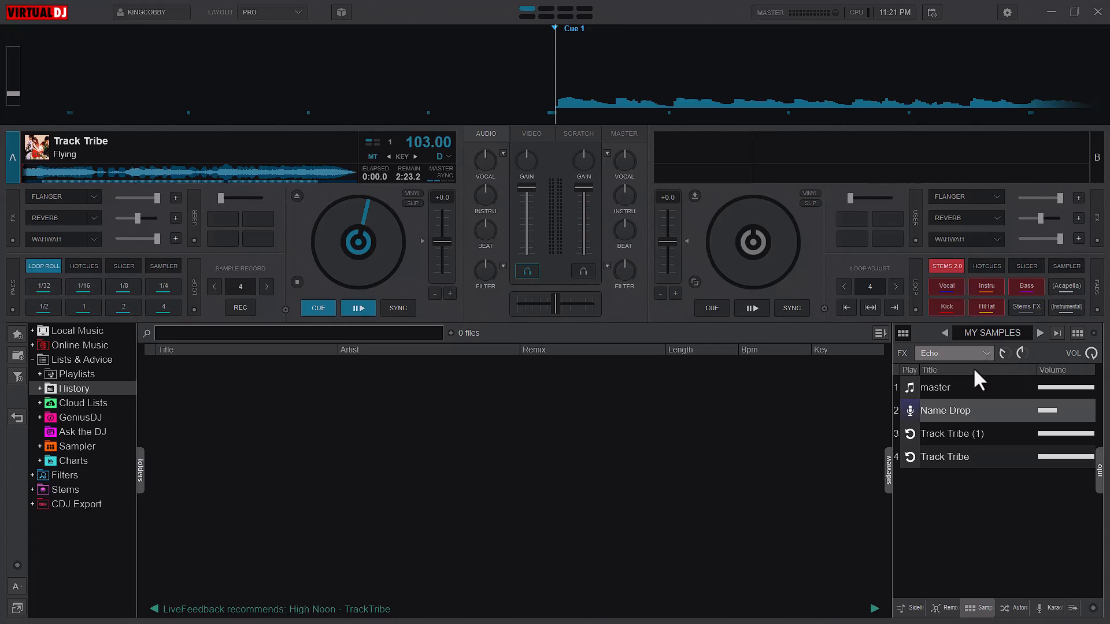
mouse_move(970, 376)
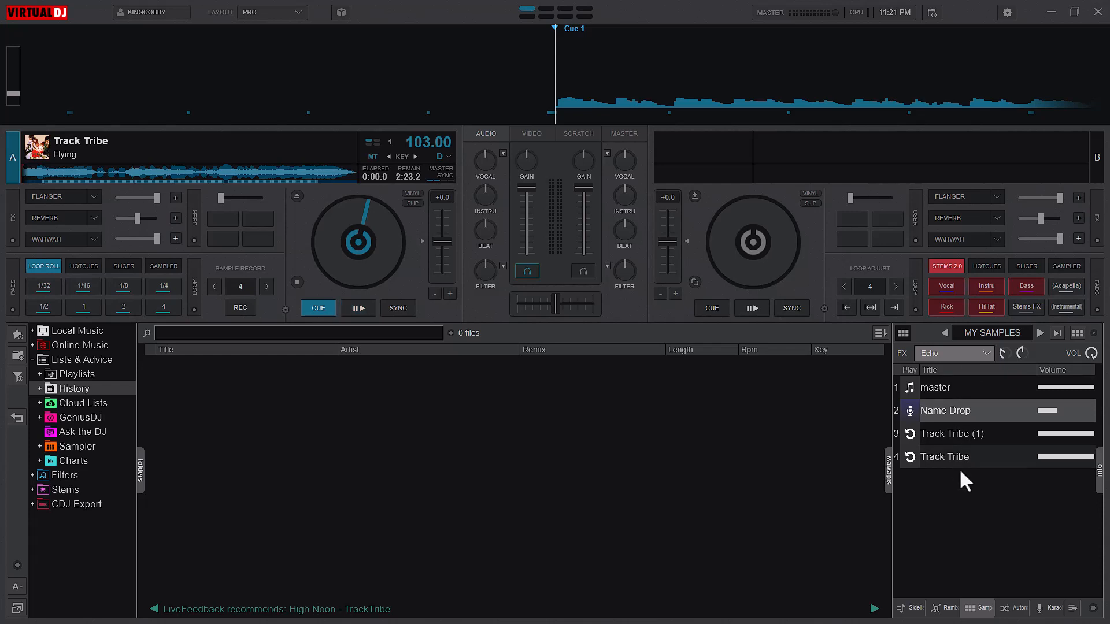
mouse_move(918, 544)
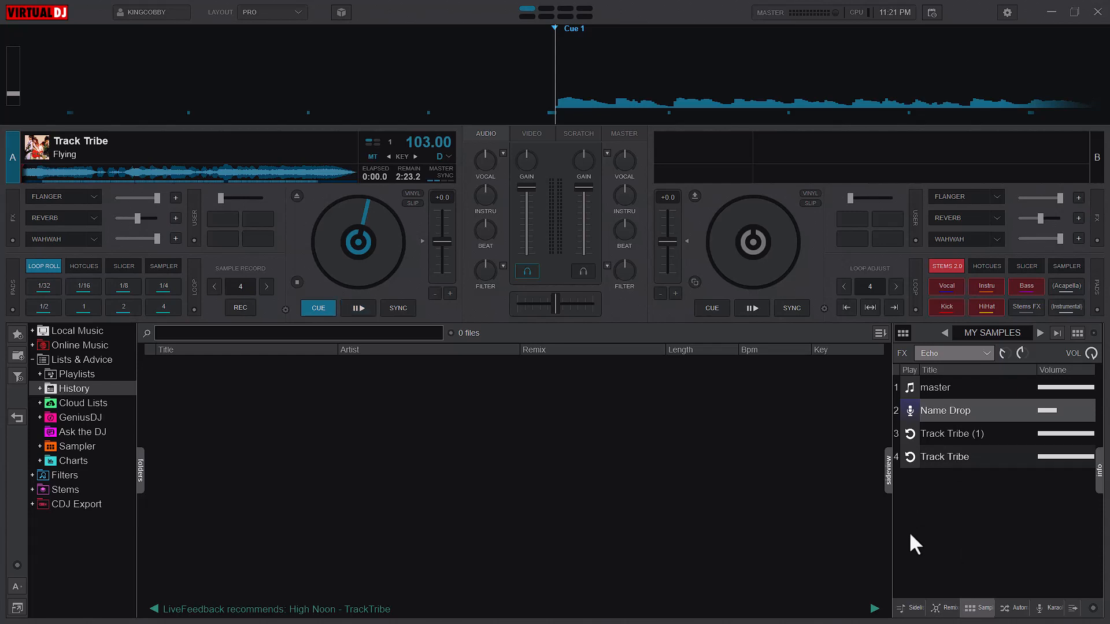
mouse_move(530, 133)
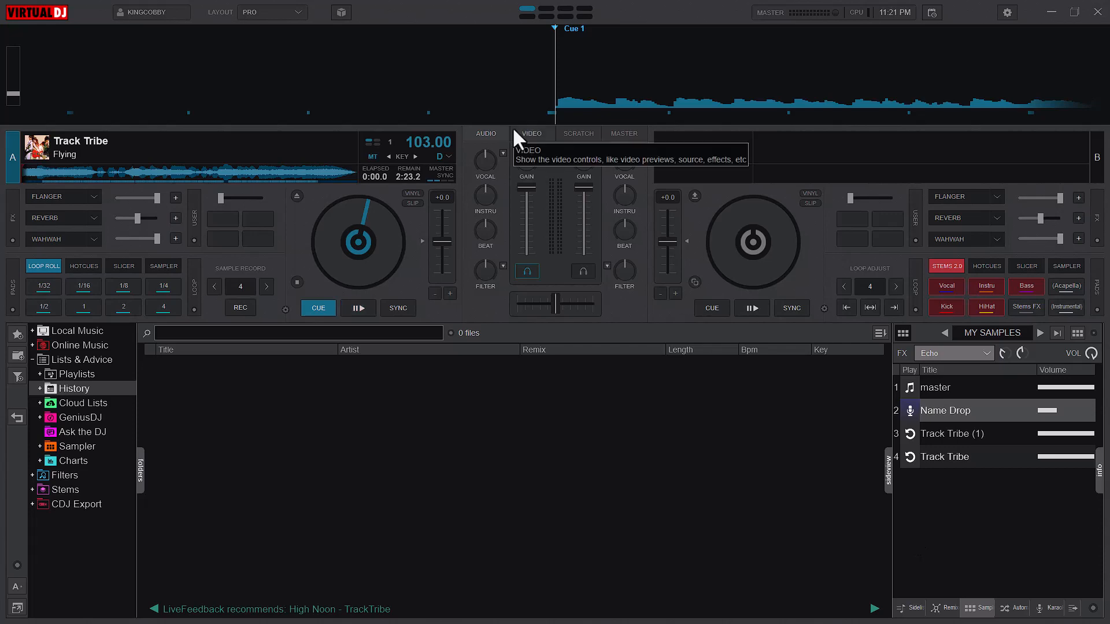
click(358, 308)
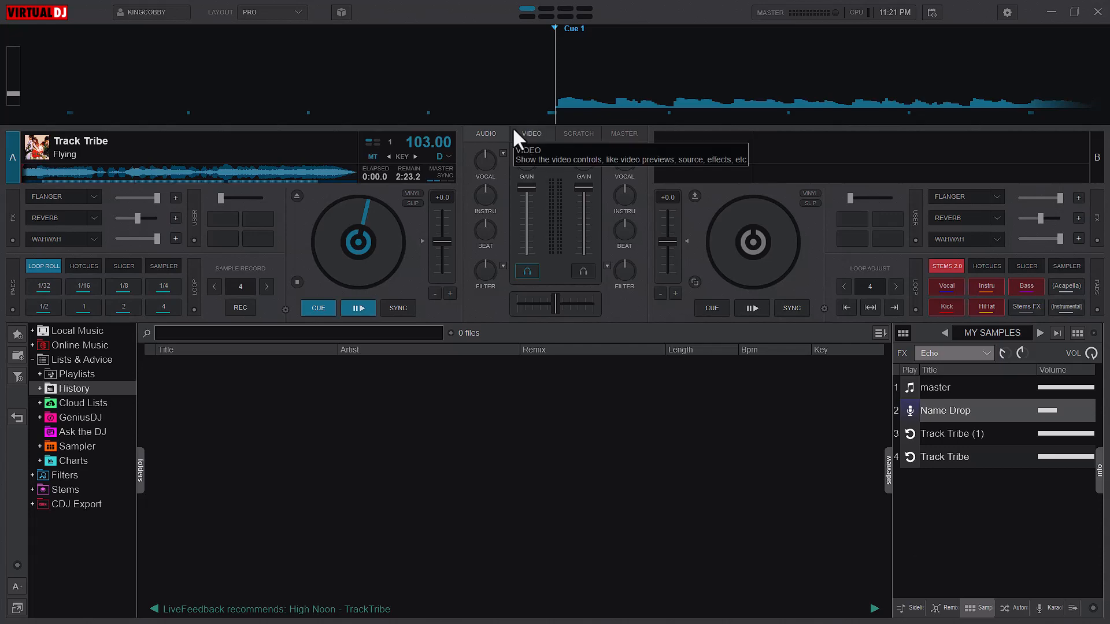